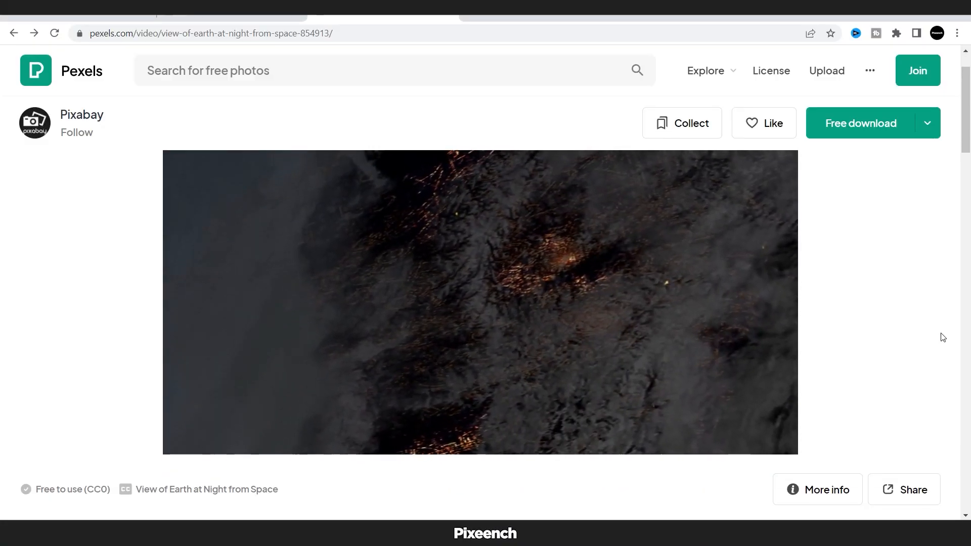
- Import the Earth-at-night clip into a composition and start the Track Camera analysis
scroll("down", 3)
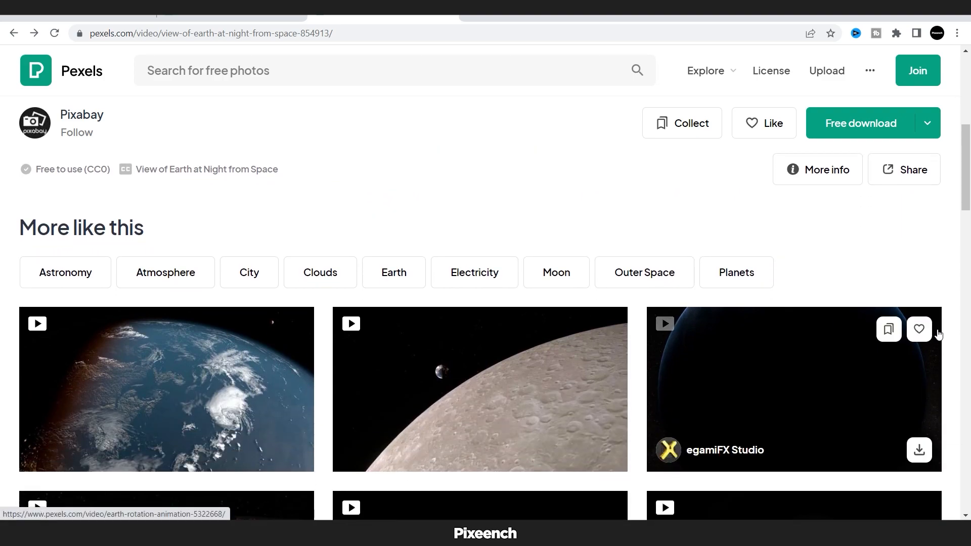
scroll("down", 3)
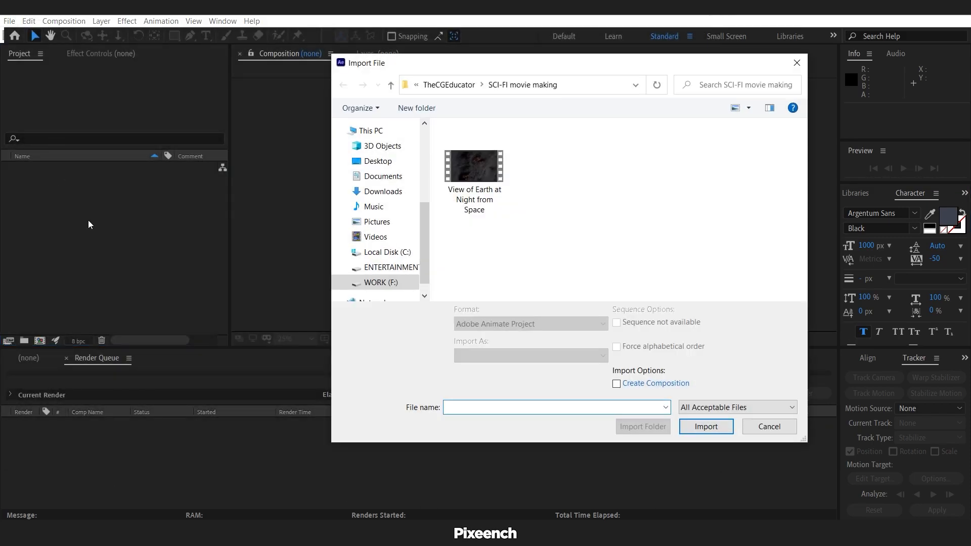
left_click(705, 425)
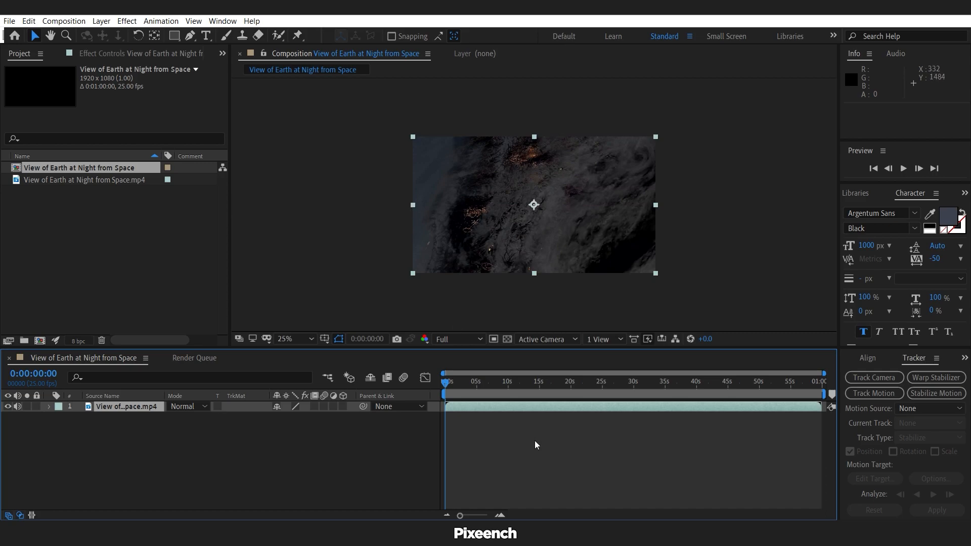
left_click(564, 383)
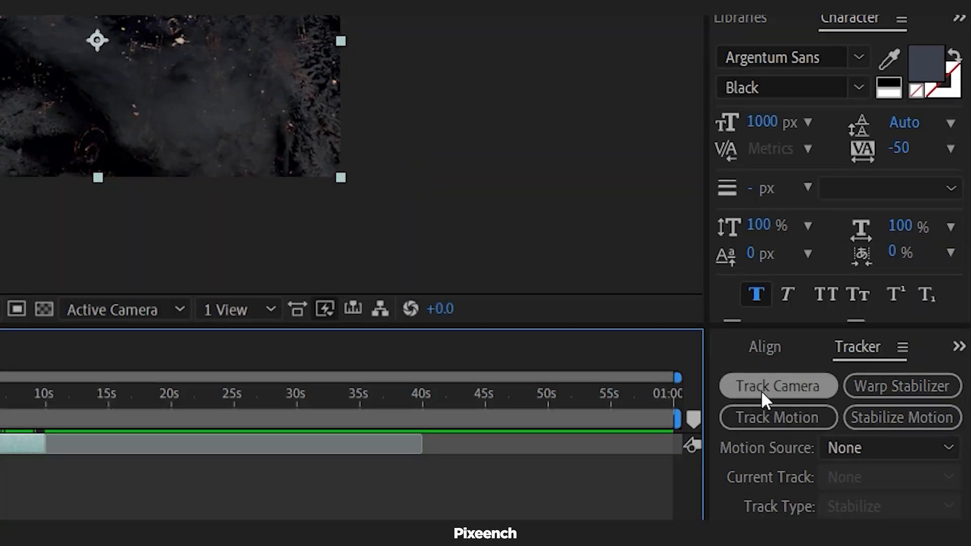
mouse_move(781, 399)
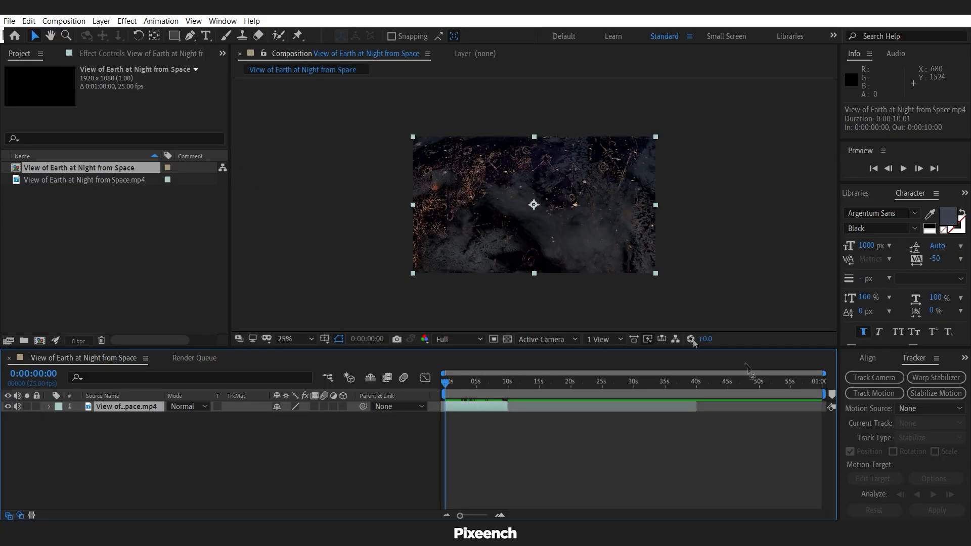
- Select solved track points and create null layers plus a 3D tracker camera from them
left_click(223, 20)
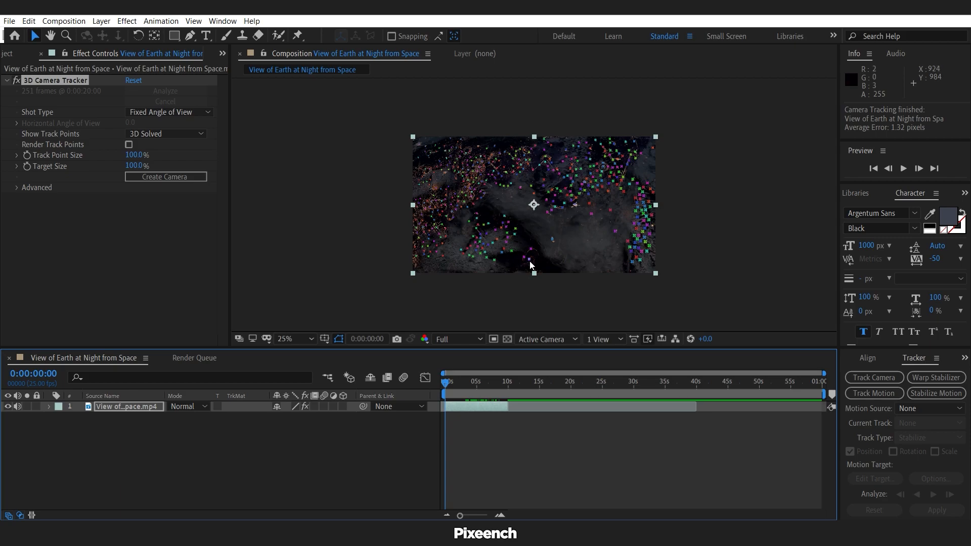
right_click(530, 265)
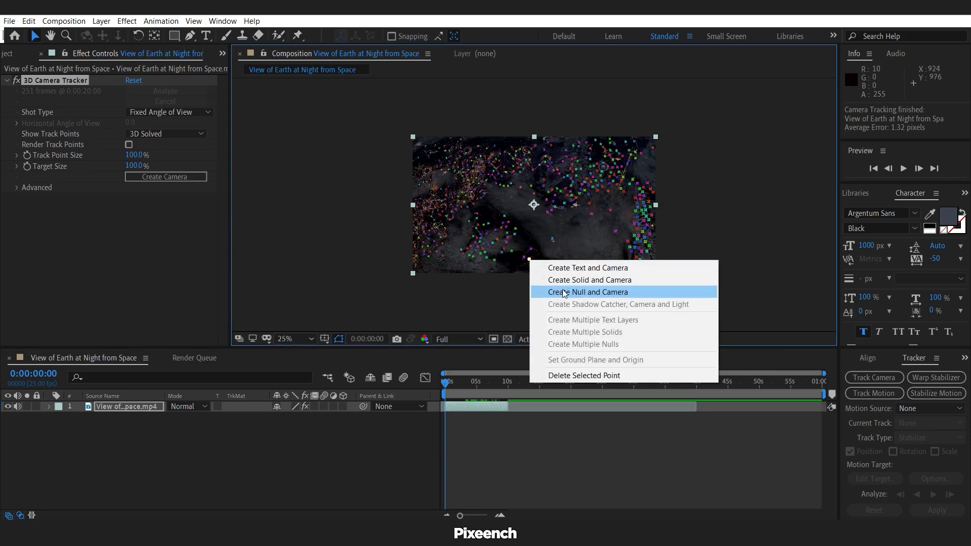
left_click(587, 291)
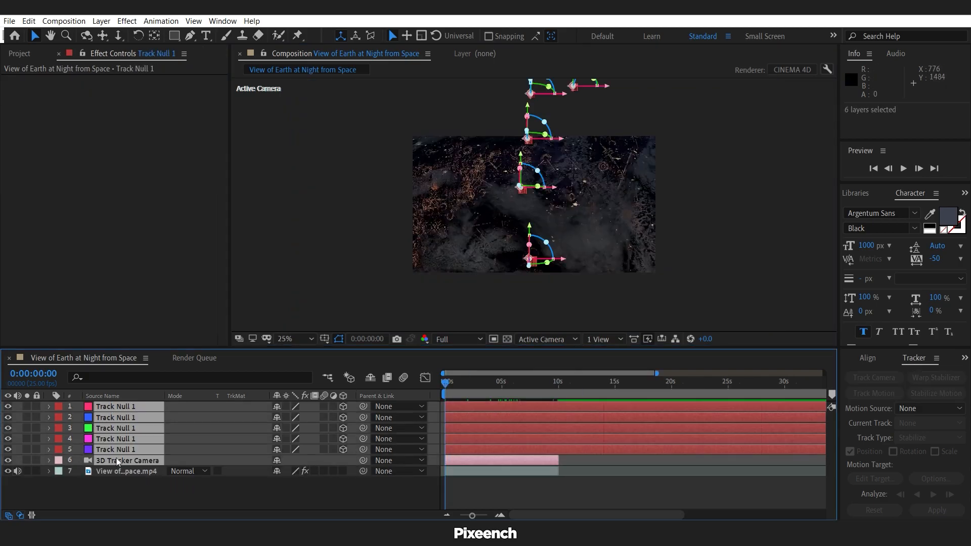
- Run the AE3D_Export_Modified2015.jsx script on the tracked camera and nulls
left_click(8, 6)
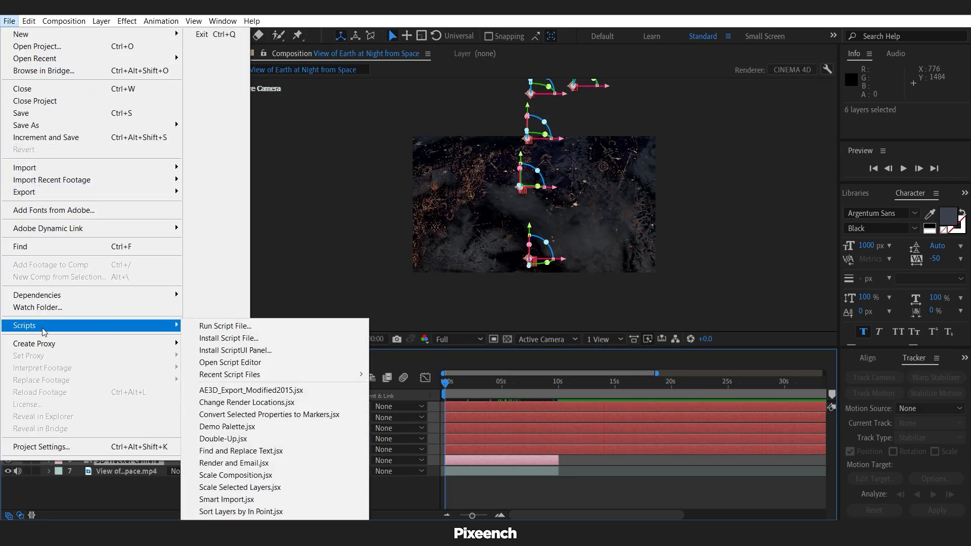
mouse_move(266, 391)
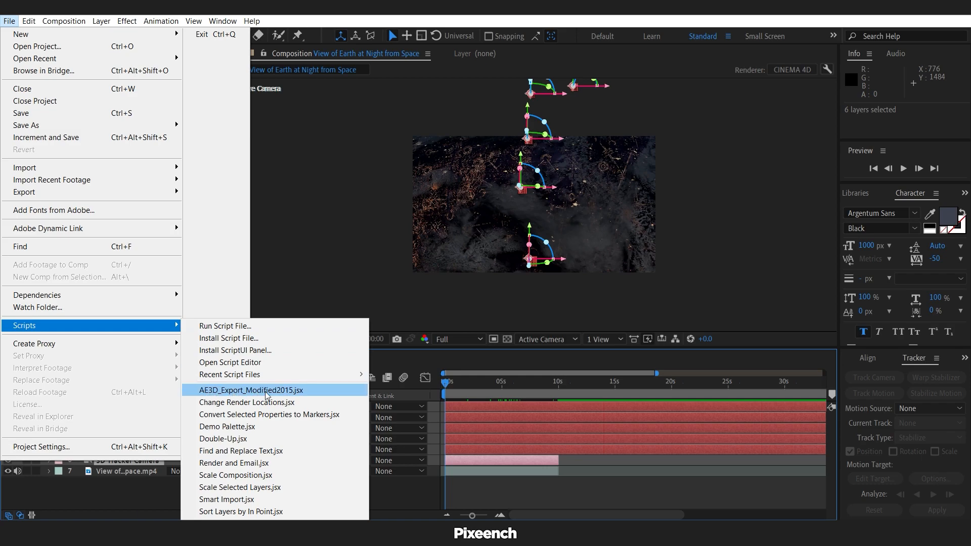
left_click(253, 390)
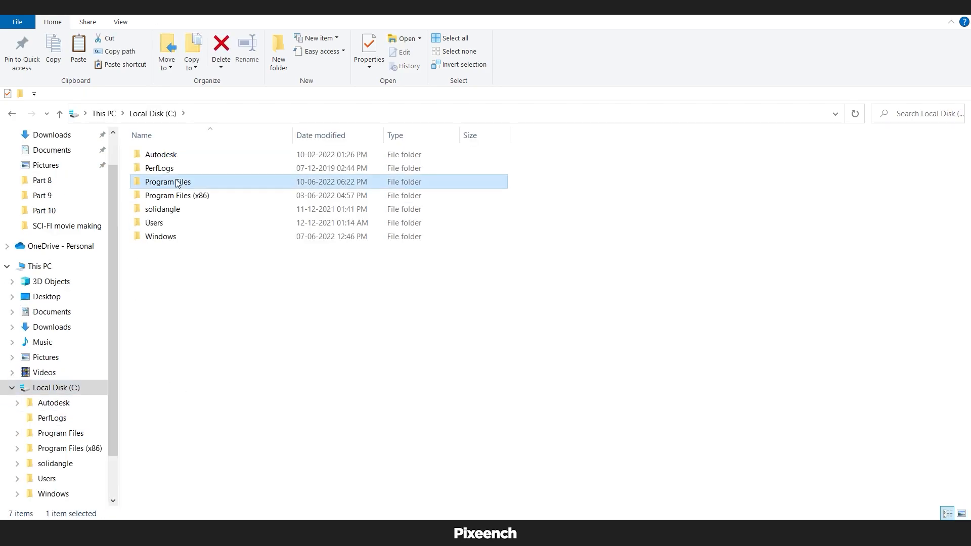
- Browse into Program Files and the Adobe After Effects 2020 Scripts folder
double_click(168, 182)
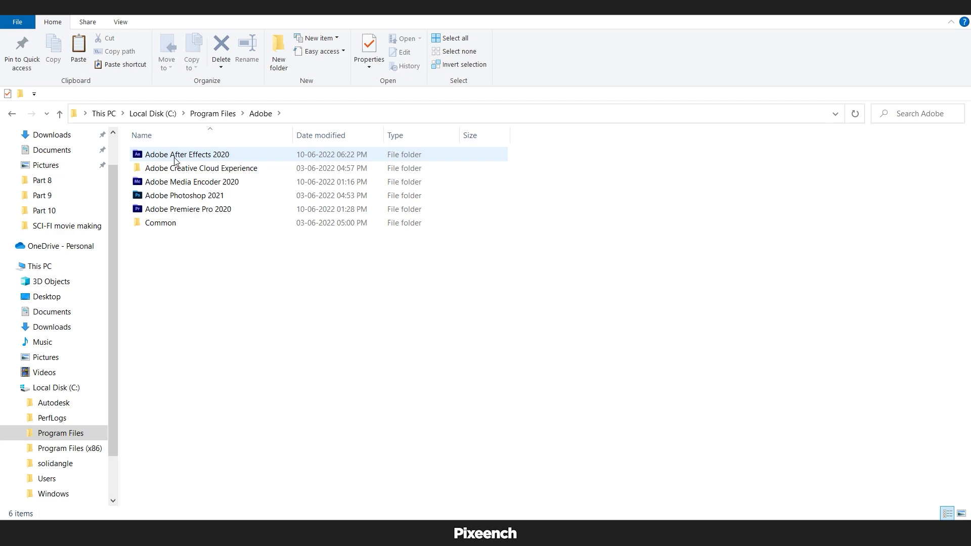
double_click(186, 154)
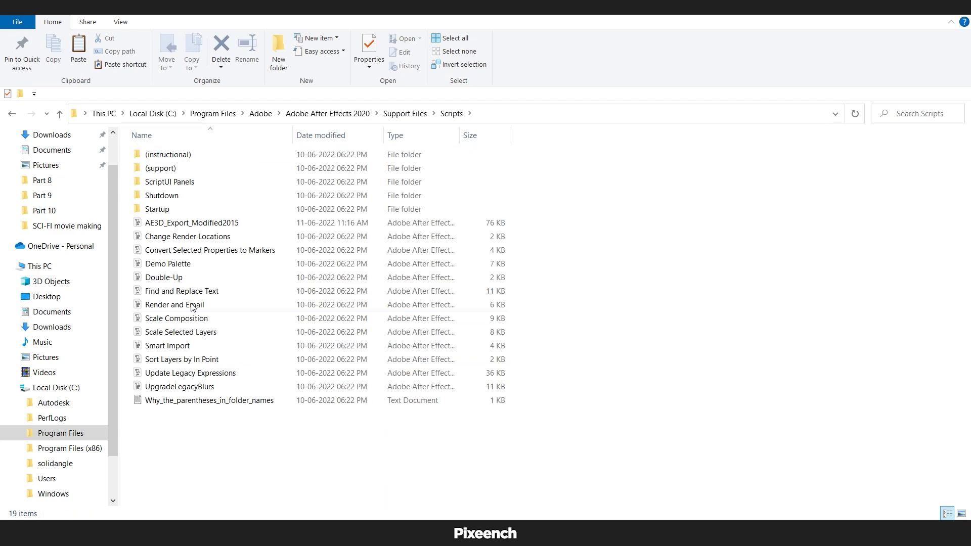
mouse_move(201, 224)
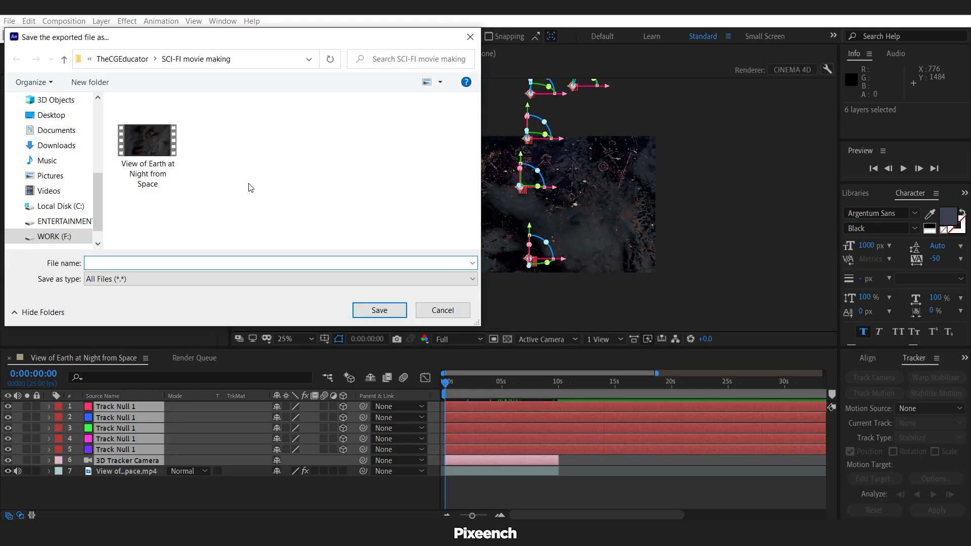
- Name the exported camera track file 'camera' and save it to the SCI-FI folder
type("camera")
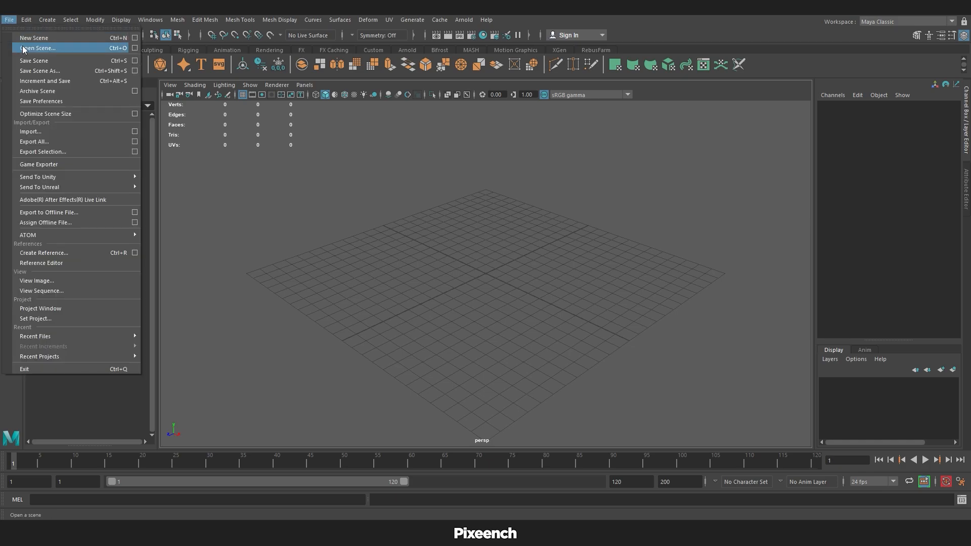
- Load the camera track.ma scene and select the spaceship model in the Outliner
left_click(38, 47)
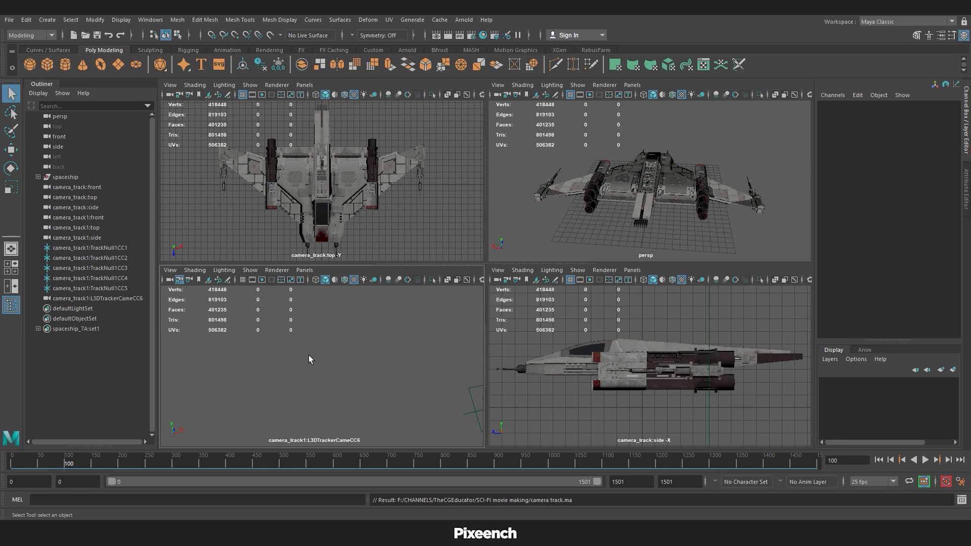
mouse_move(319, 361)
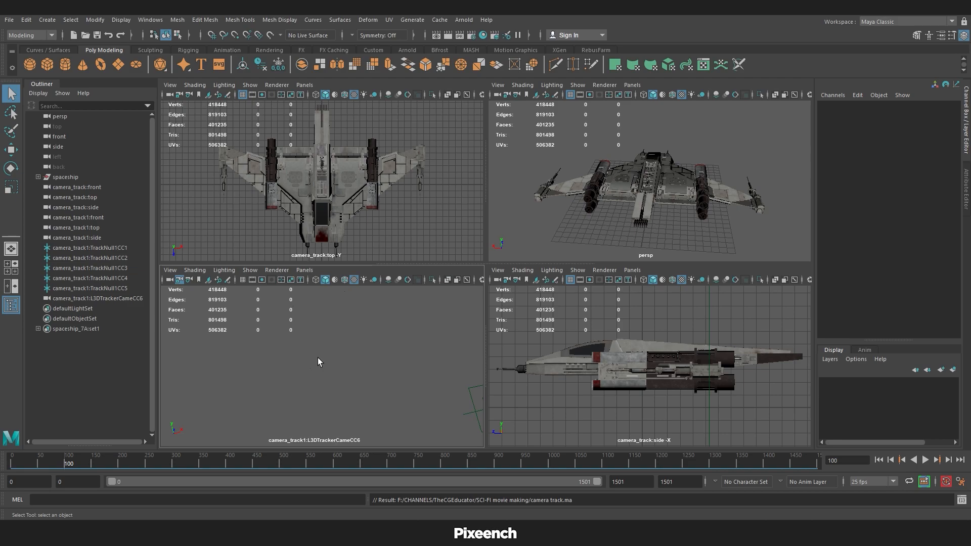
left_click(66, 176)
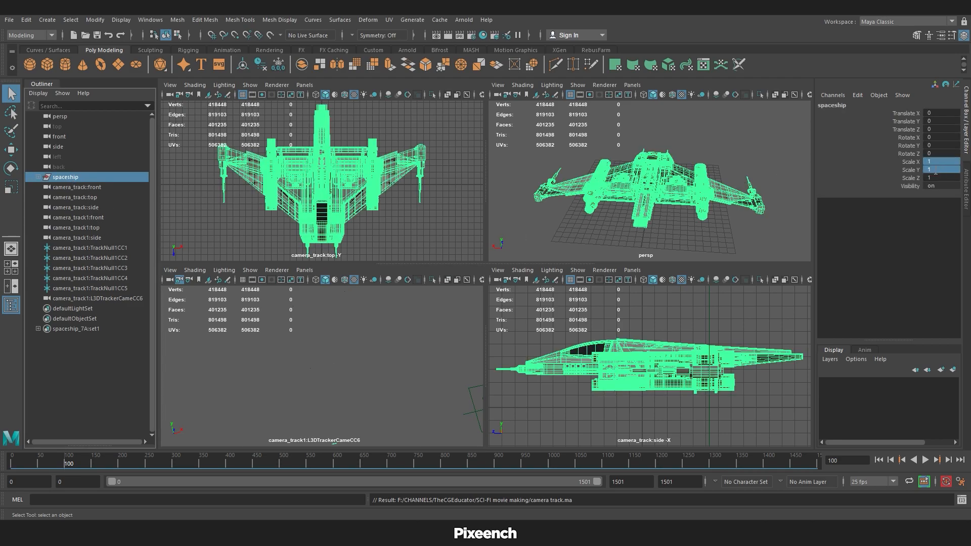
- Scale the spaceship to 200, rotate Y to 180 degrees and move it far along Z
type("200")
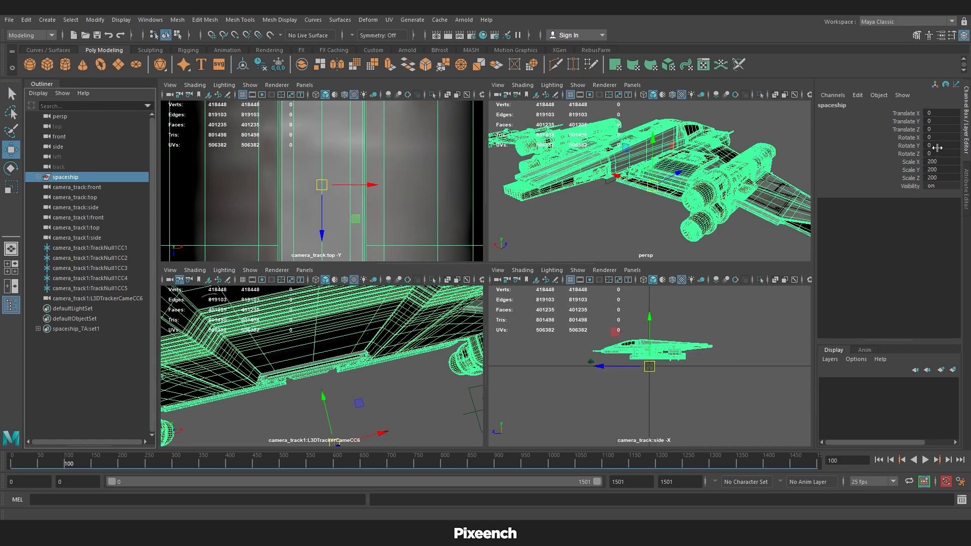
type("180")
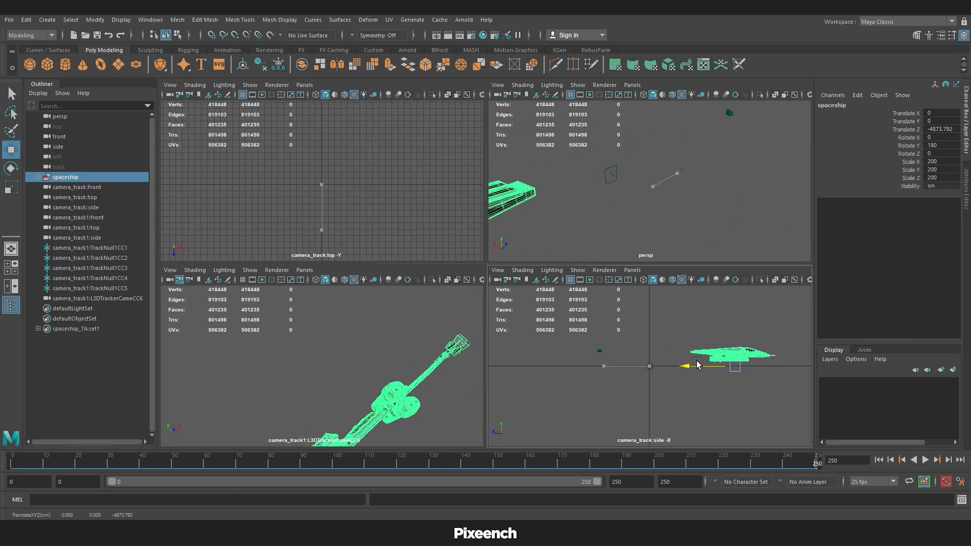
left_click_drag(695, 364, 656, 344)
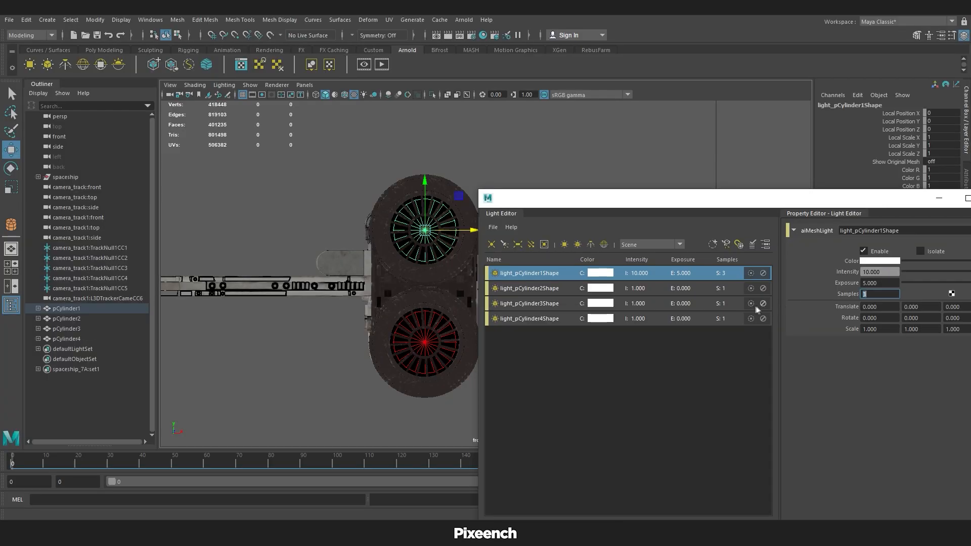
- Add an Arnold SkyDome light to the scene and select it
left_click(529, 303)
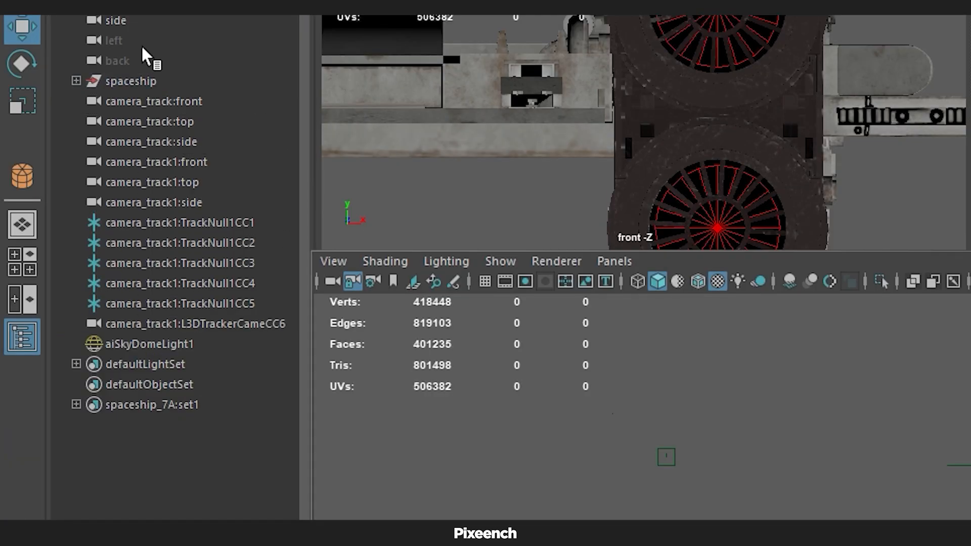
left_click(130, 81)
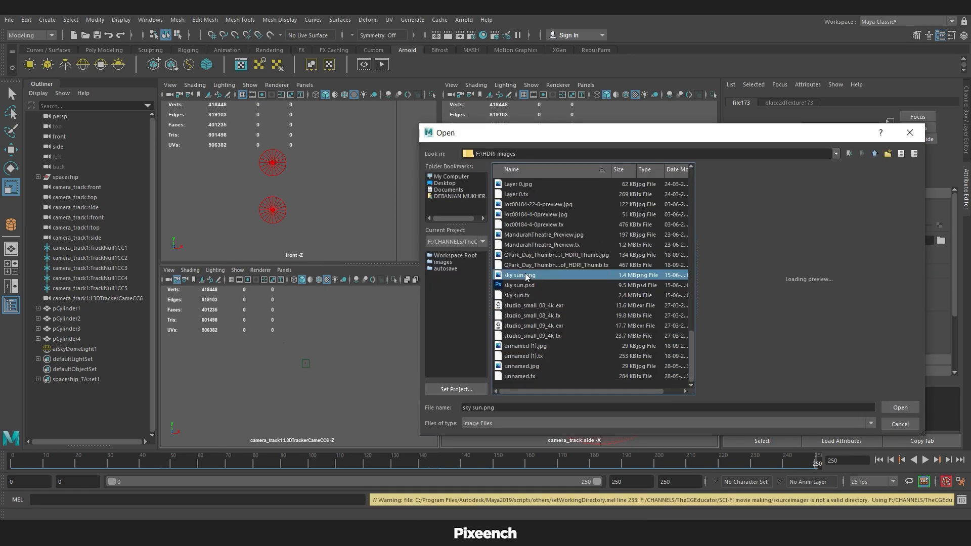
- Pick sky sun.png from HDRI images as the sky dome's environment texture
left_click(900, 406)
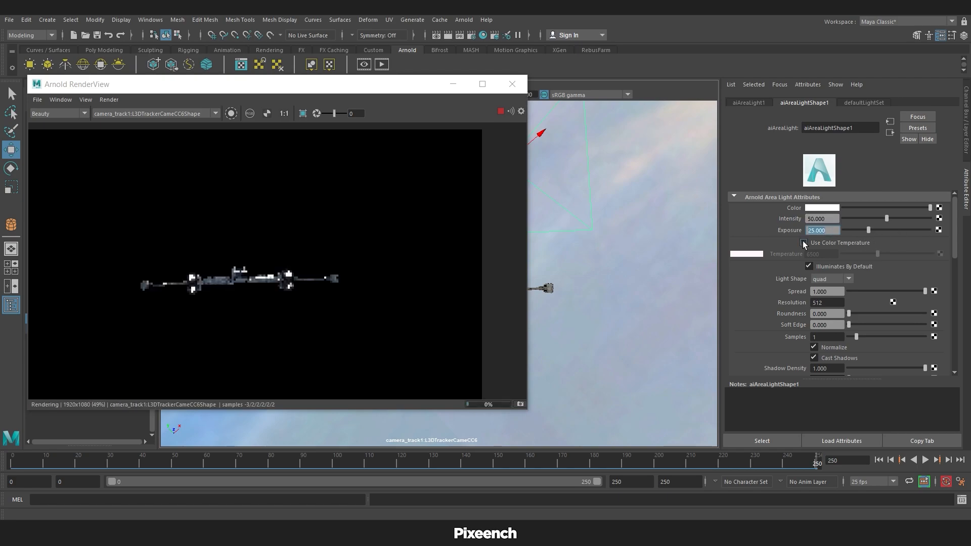
- Set the Arnold area light to intensity 50 and exposure 25
left_click(803, 243)
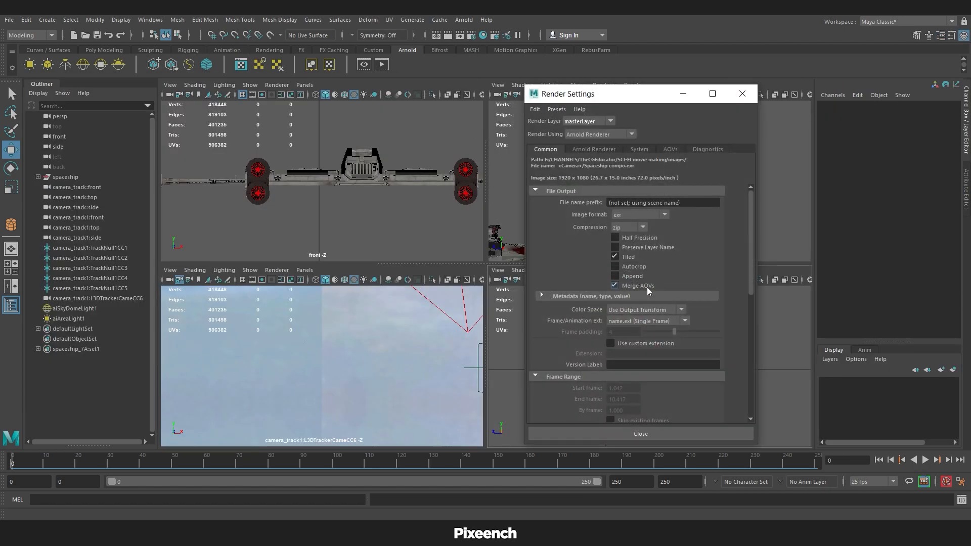
- Set numbered frame output 0–250 at HD 1080, then move to Arnold sampling (Camera AA 4, Diffuse 3, Specular 2)
scroll("down", 3)
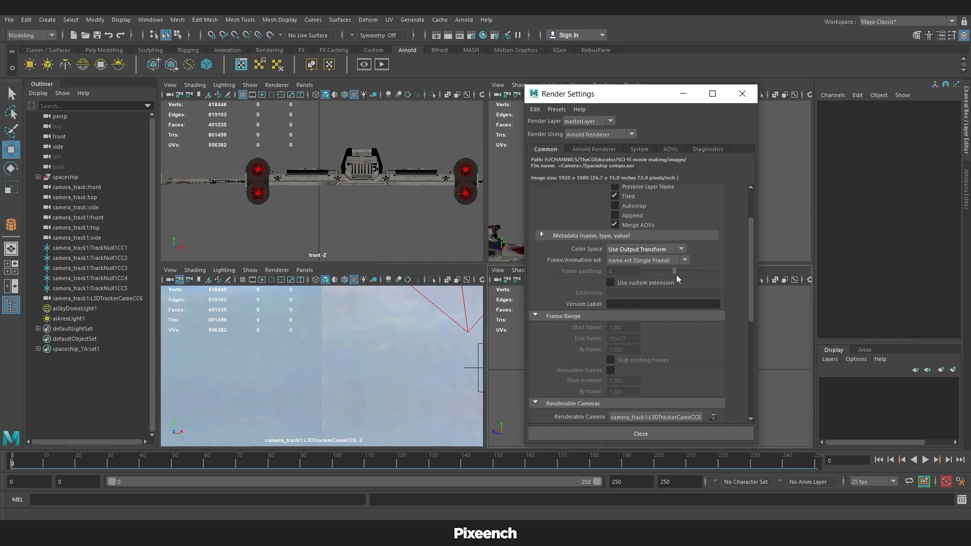
left_click(646, 260)
type("250.000")
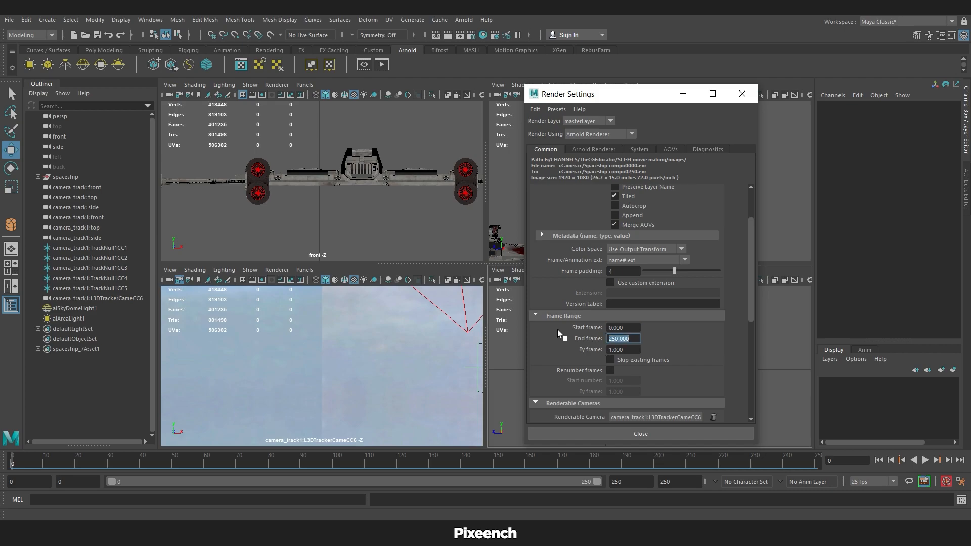
scroll("down", 3)
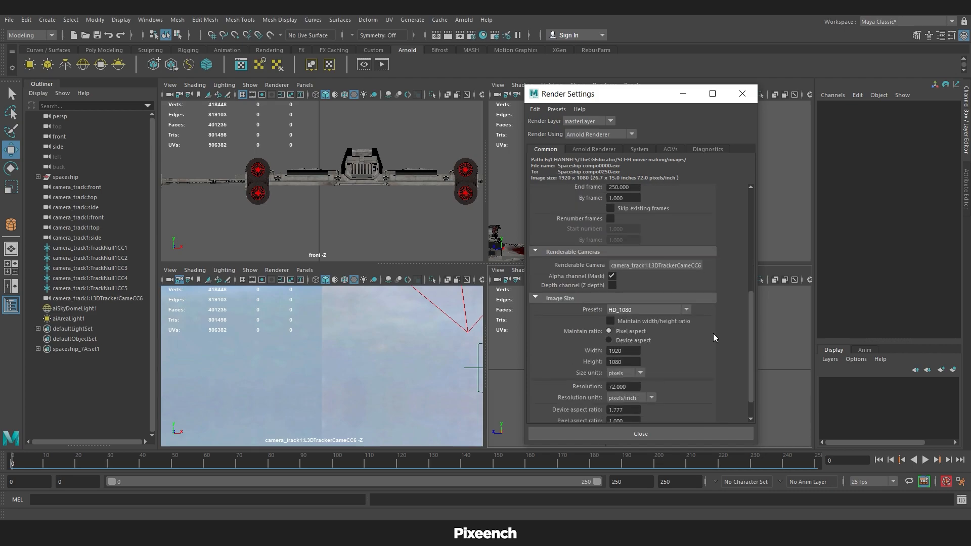
scroll("down", 3)
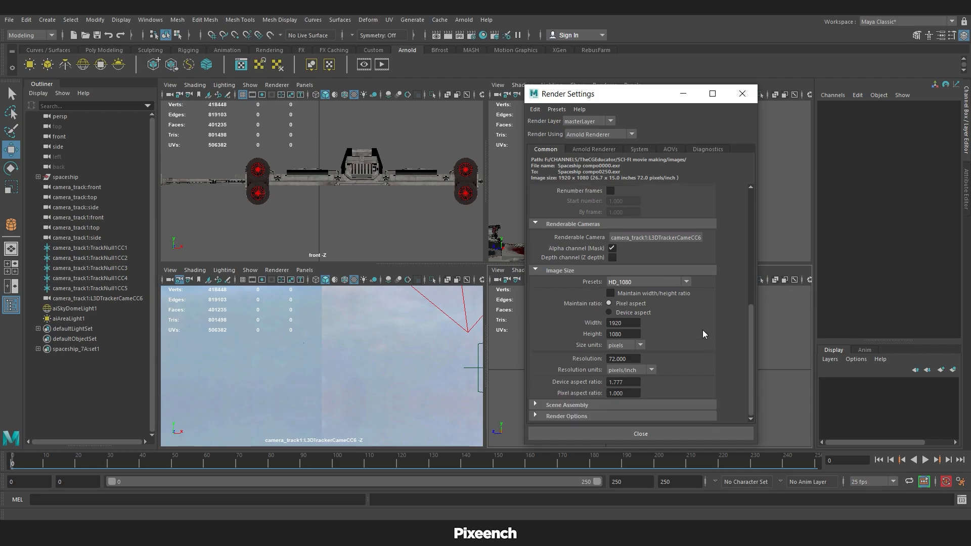
left_click(592, 147)
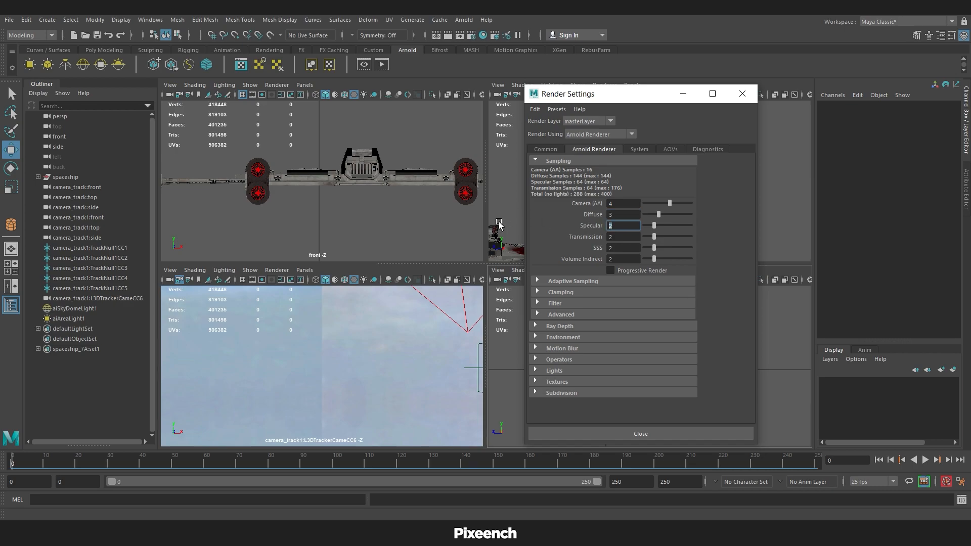
- Limit Diffuse and Specular ray depth to 2 and bring up the AOV denoiser options
left_click(559, 326)
type("2")
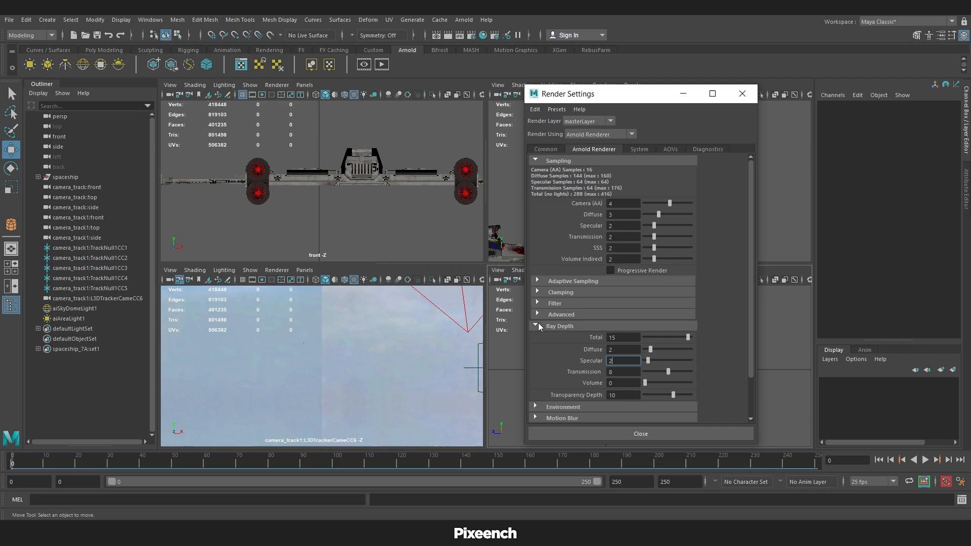
left_click(670, 149)
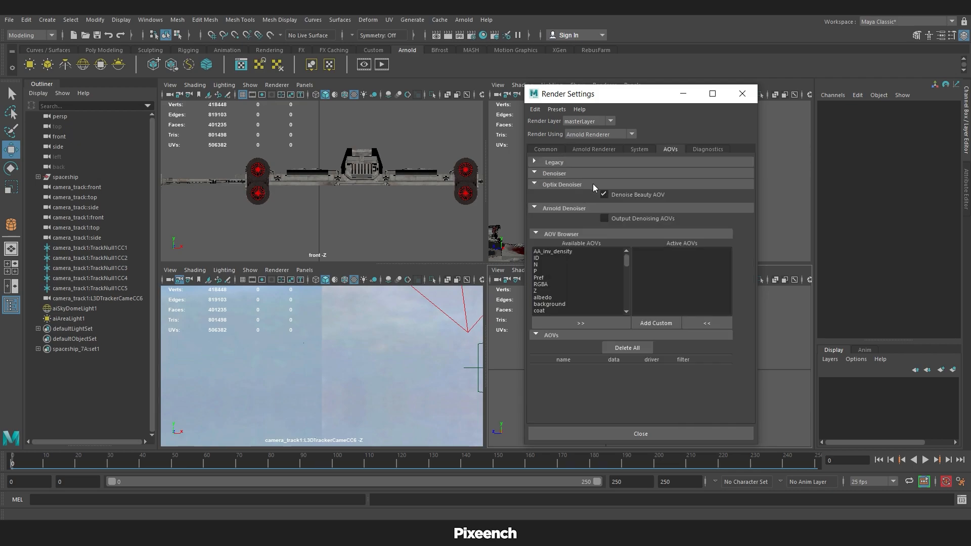
- Set the EXR file name prefix to 'spaceship' and close Render Settings
left_click(545, 149)
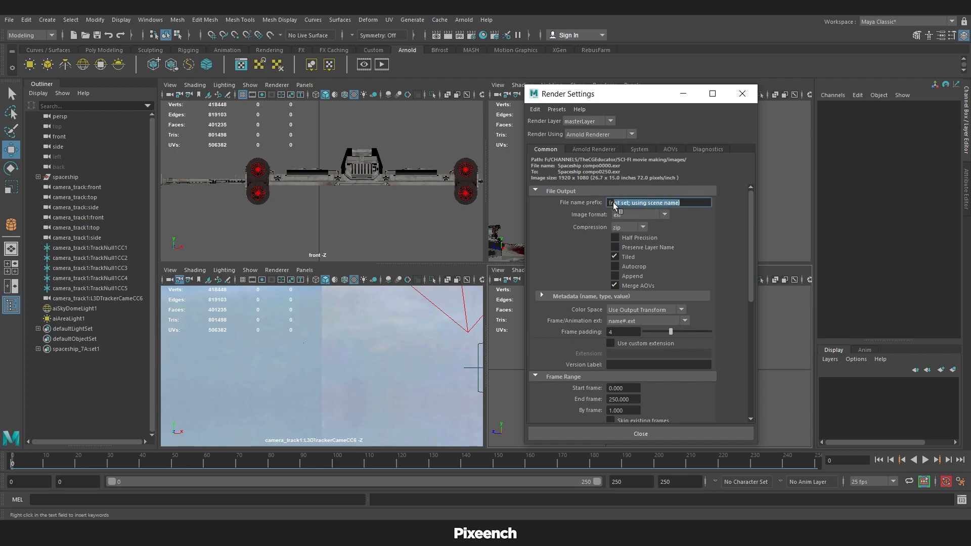
type("spaceship")
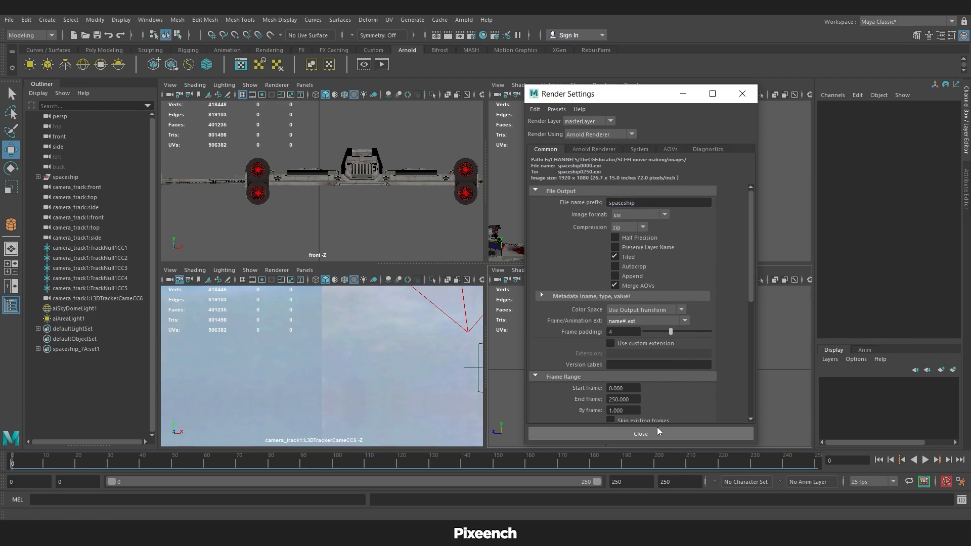
left_click(641, 433)
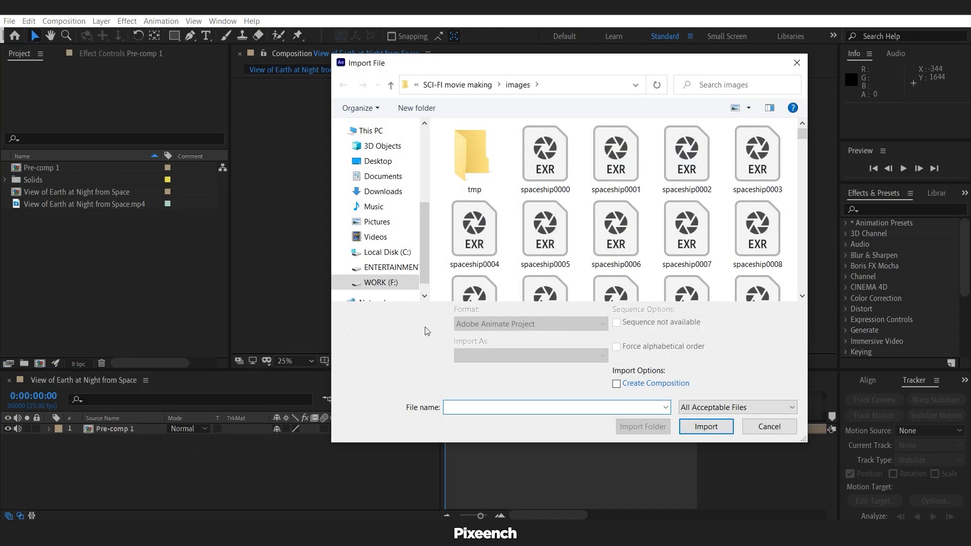
- Import the spaceship EXR sequence over the Earth footage and time-stretch it to ten seconds
left_click(705, 426)
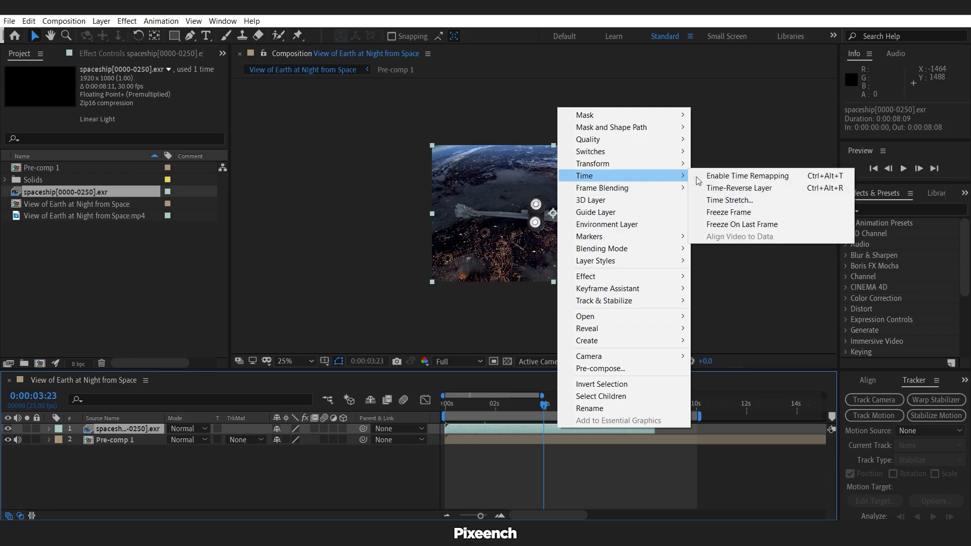
left_click(729, 200)
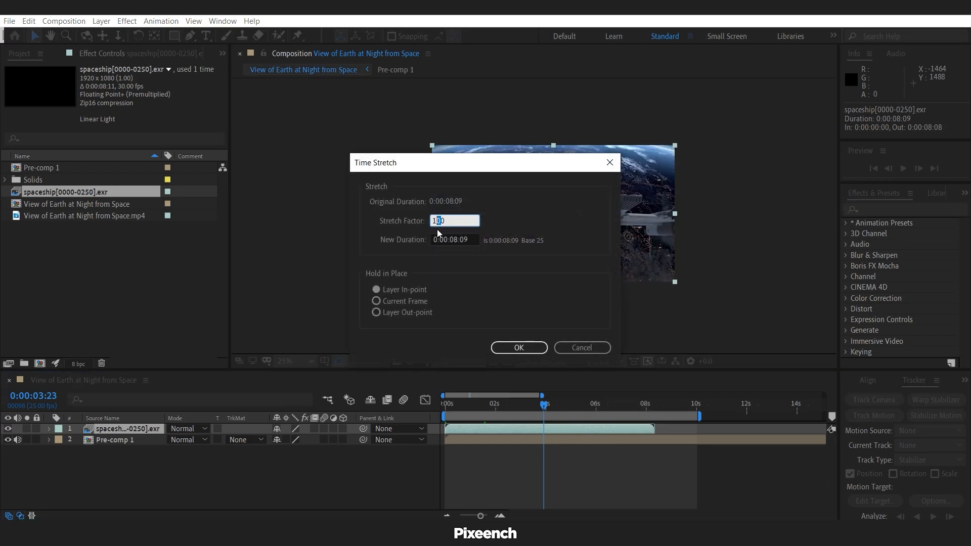
left_click(518, 348)
type("glo")
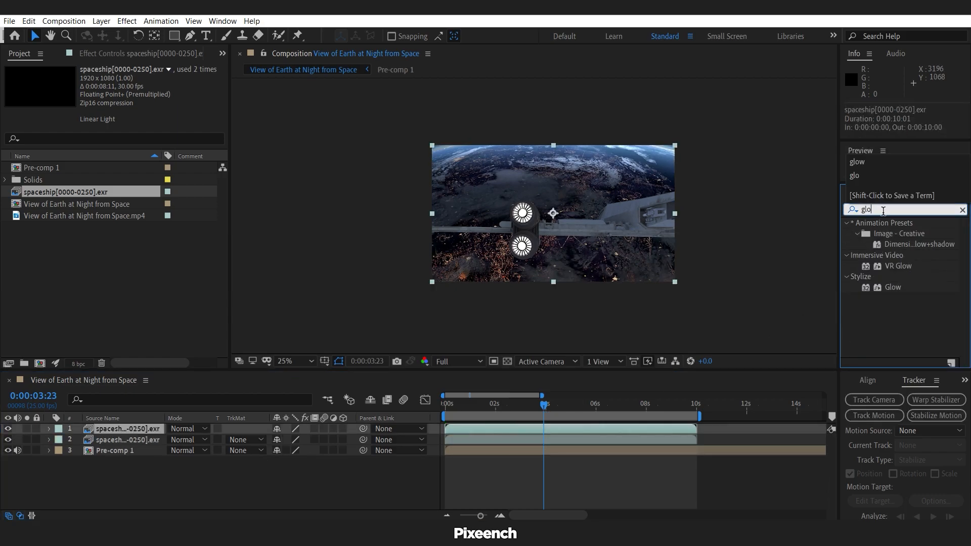
- Apply Glow to the masked engine layer and switch Glow Colors to A & B Colors for a red glow
double_click(892, 287)
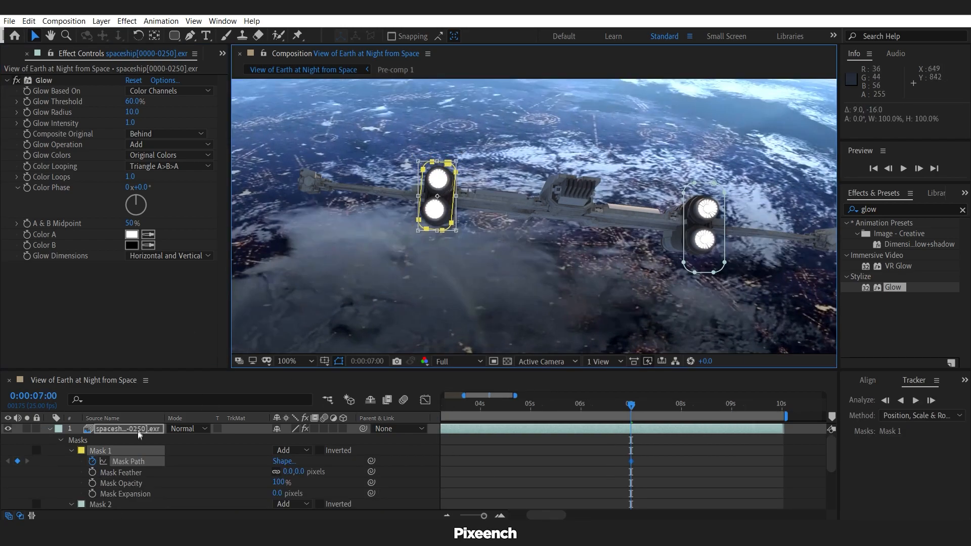
left_click(101, 504)
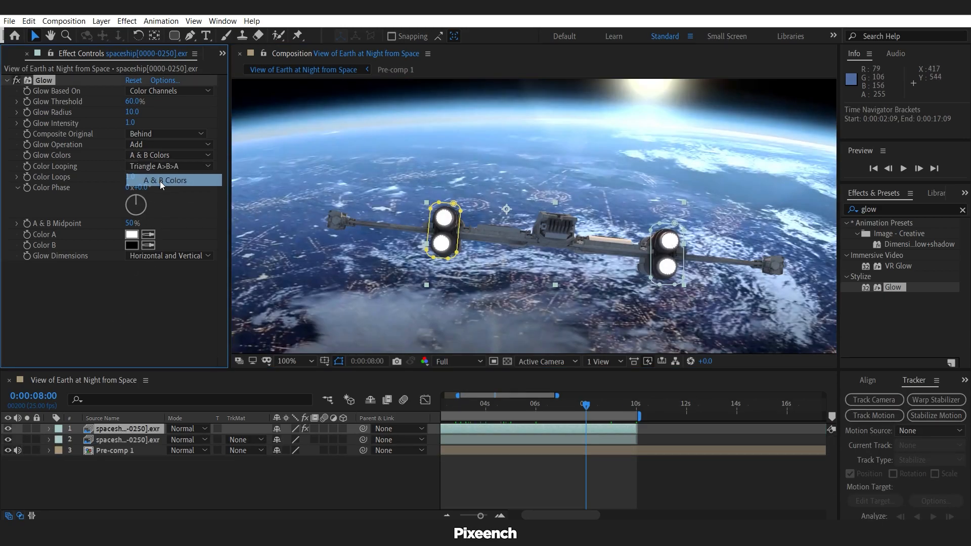
left_click(131, 234)
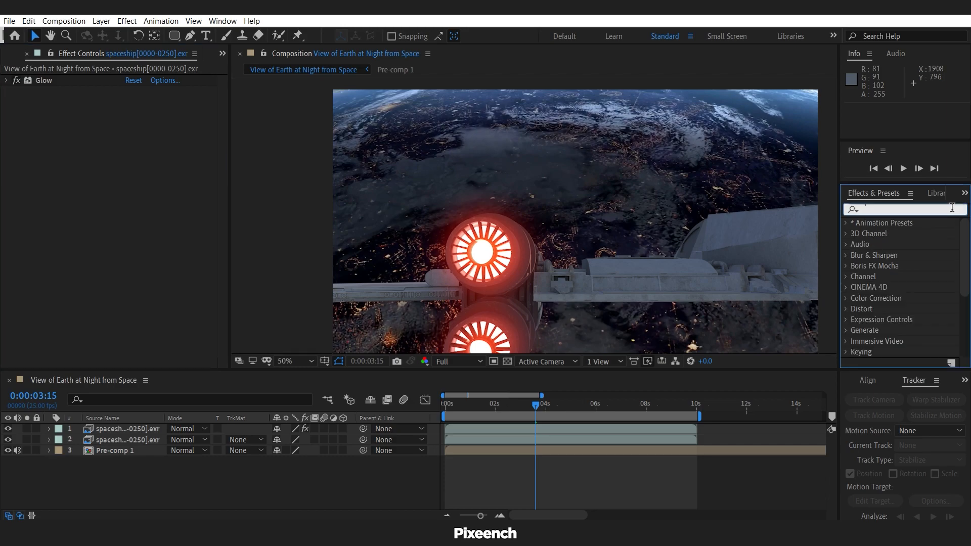
- Add Turbulent Displace to the glowing engine layer for heat distortion
type("displ")
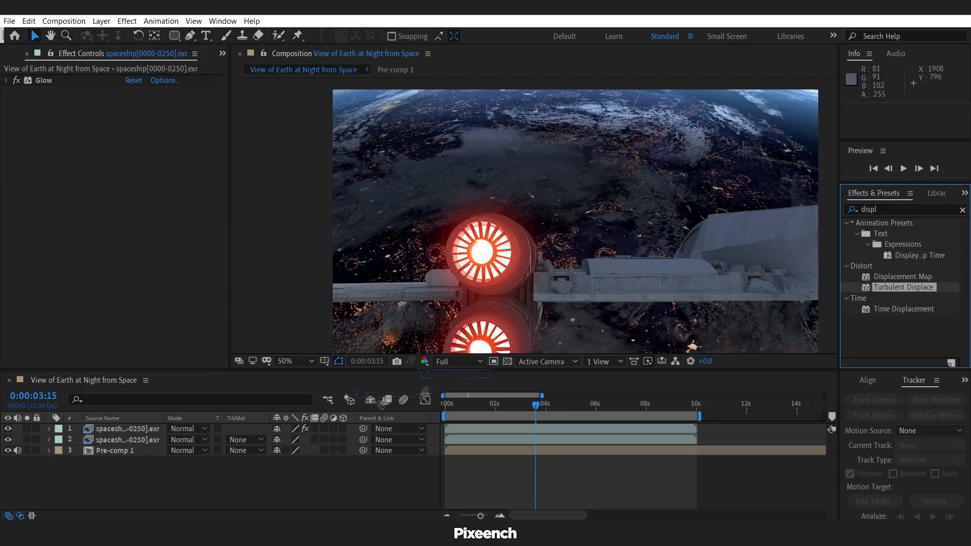
double_click(903, 288)
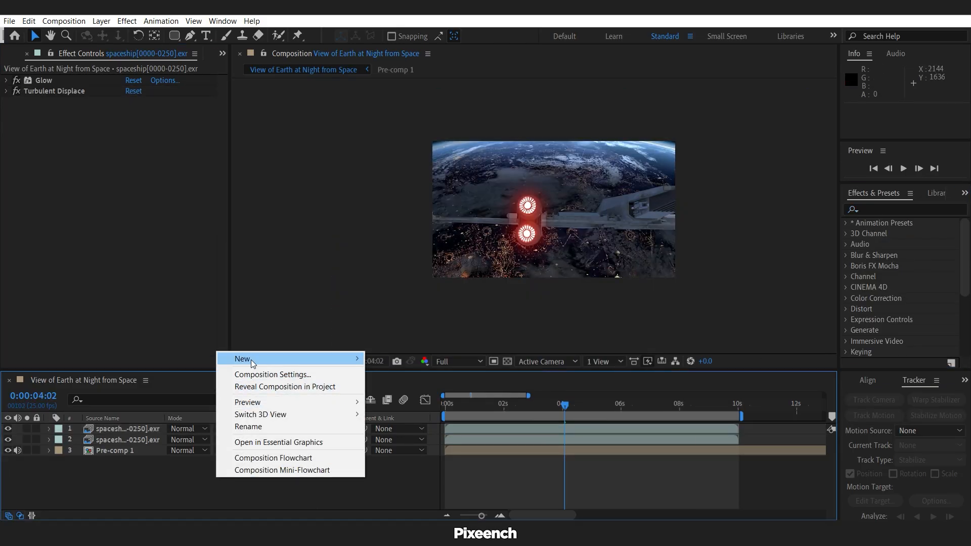
- Create a black 1920×1080 solid on top and search 'noi' in Effects & Presets
left_click(243, 358)
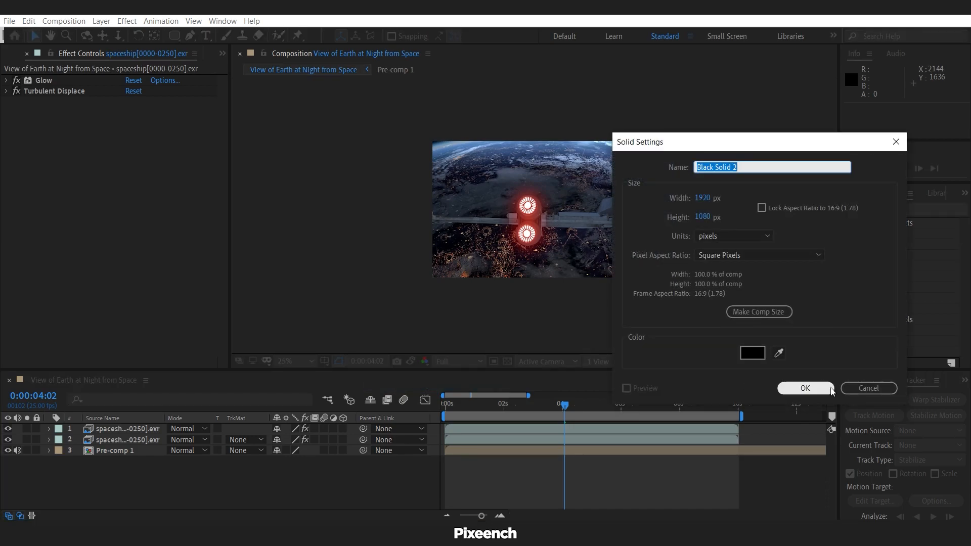
left_click(805, 388)
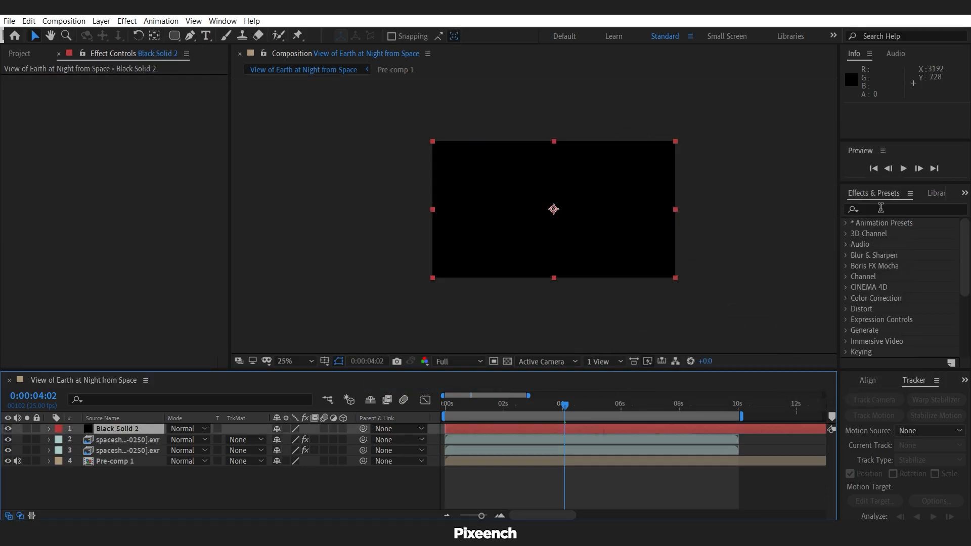
type("noi")
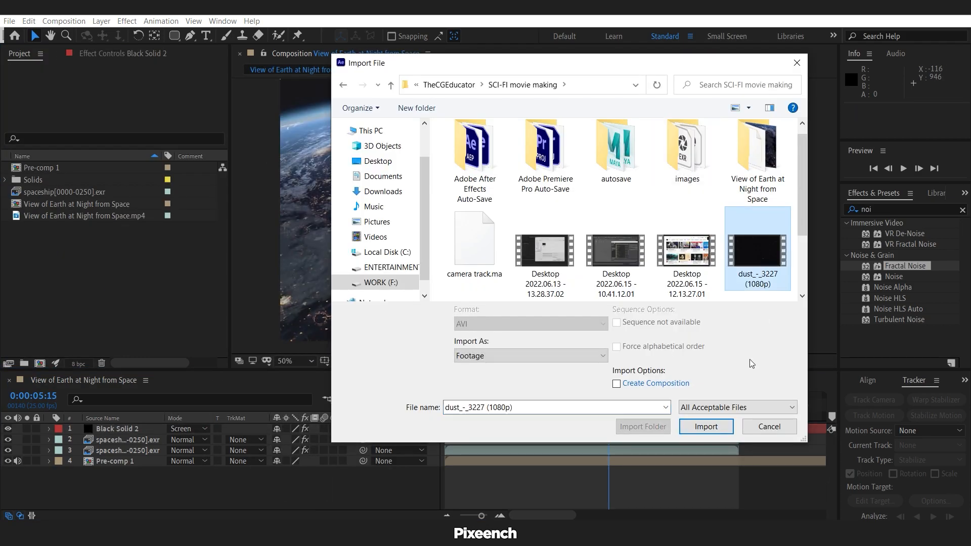
- Import the dust_-_3227 (1080p) clip and place it below the black Screen-mode solid
left_click(706, 426)
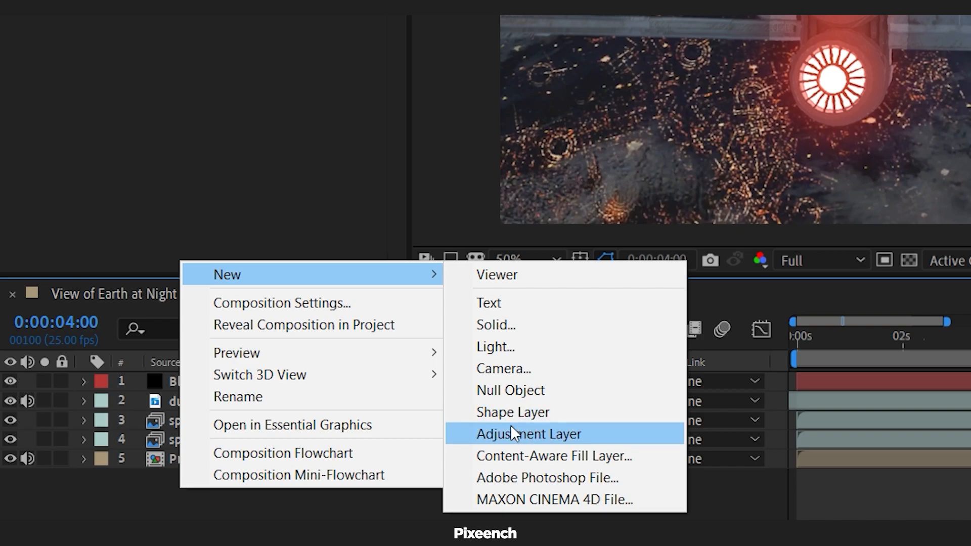
- Add a top adjustment layer carrying Curves and Lumetri Color for grading
left_click(530, 434)
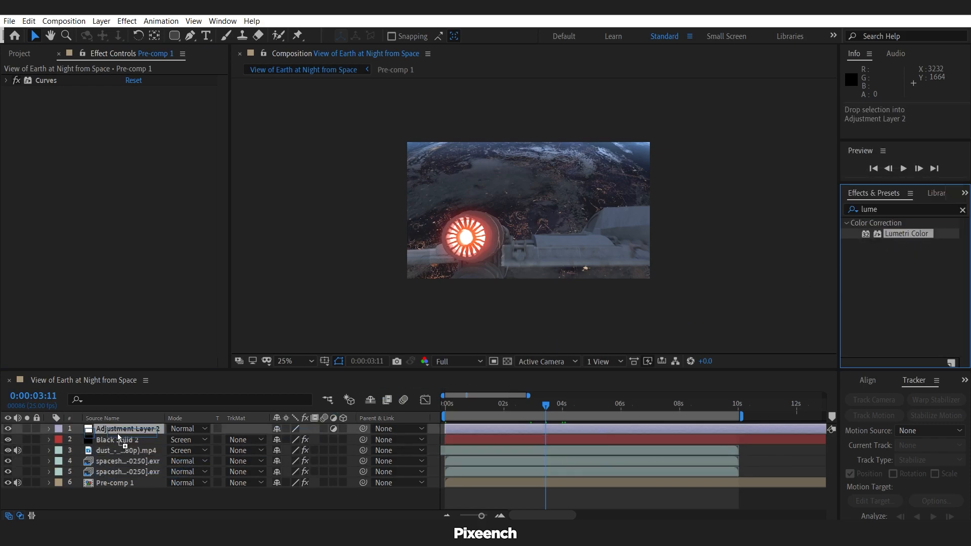
left_click(121, 429)
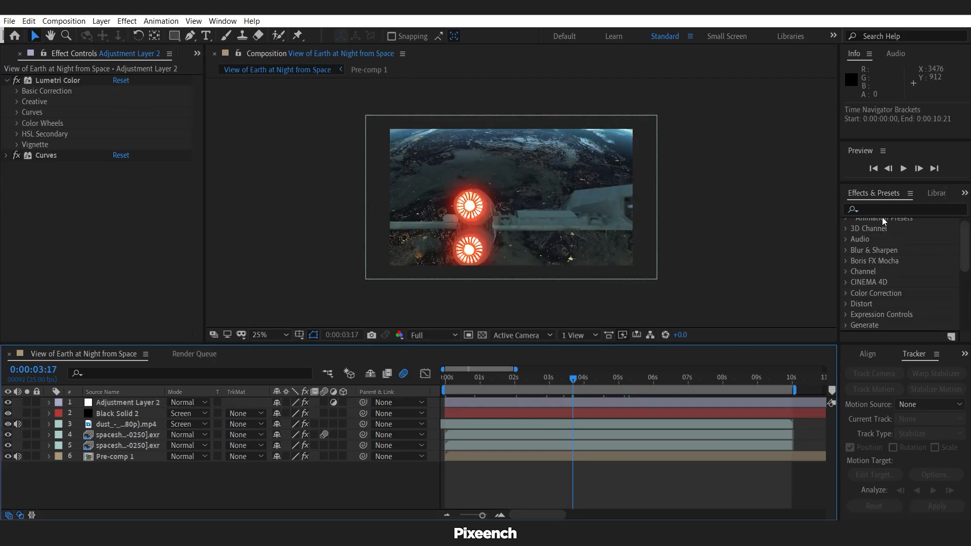
- Add a Lens Flare to the adjustment layer and centre it over the lower-left engine glow
type("len")
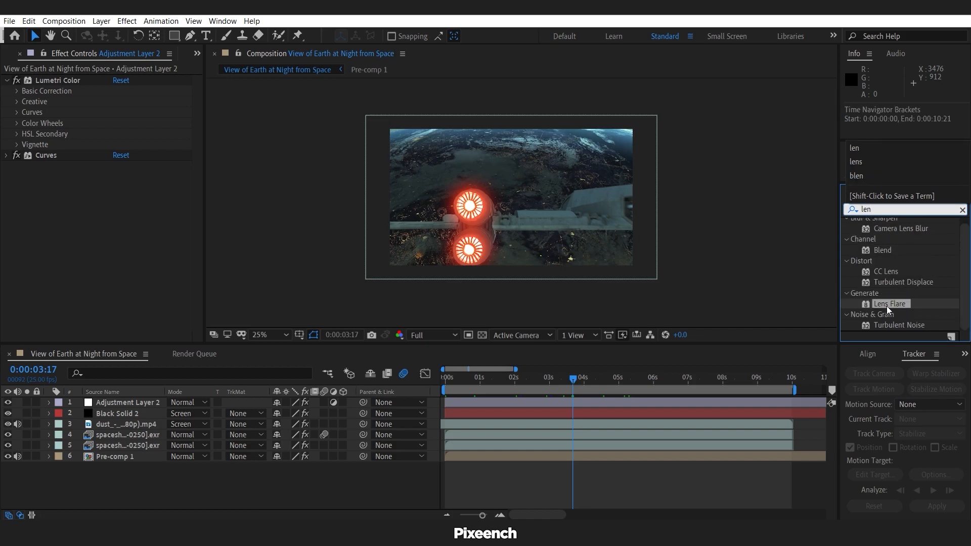
double_click(889, 304)
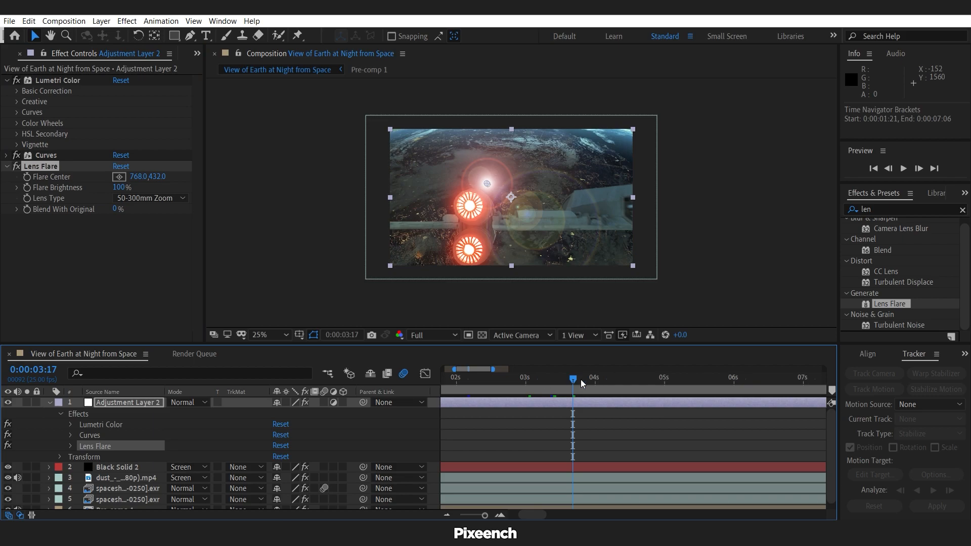
left_click_drag(572, 377, 542, 378)
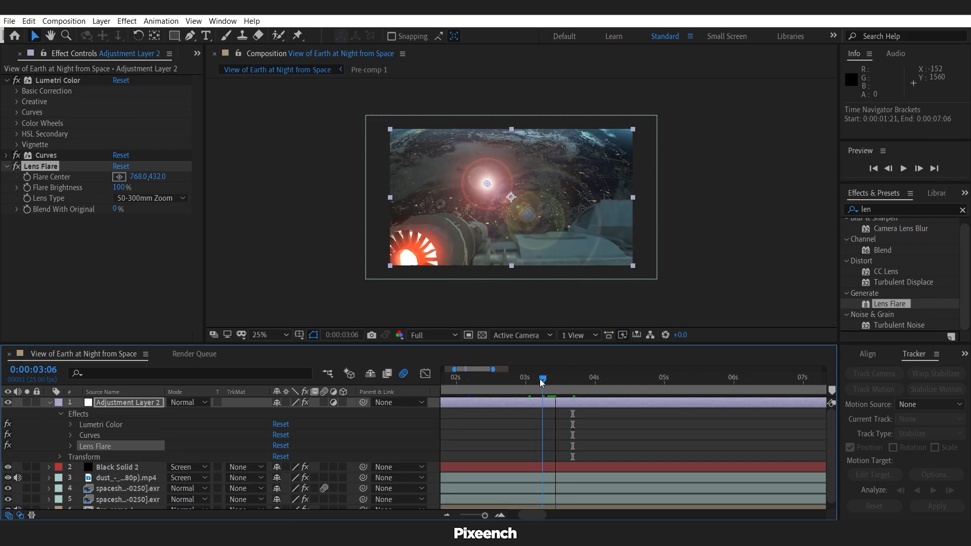
left_click_drag(488, 183, 411, 253)
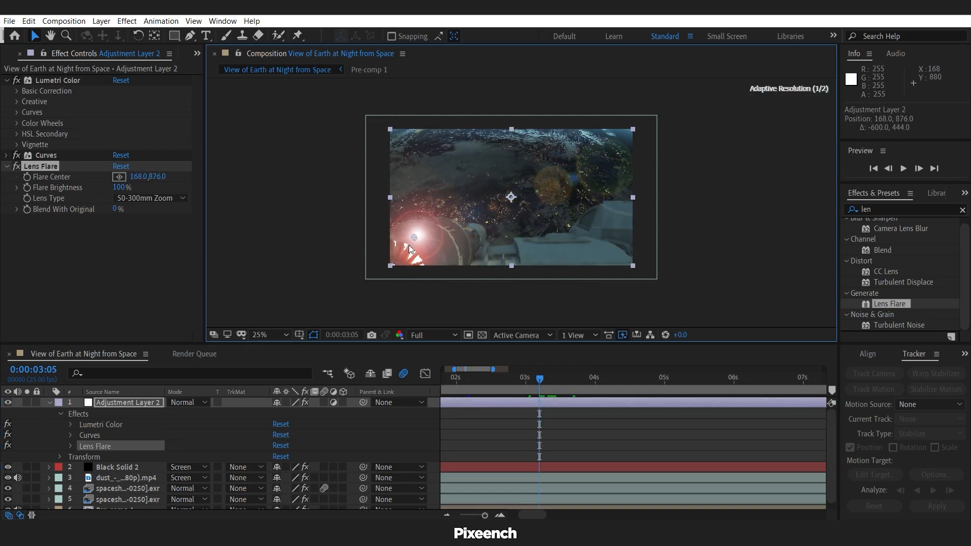